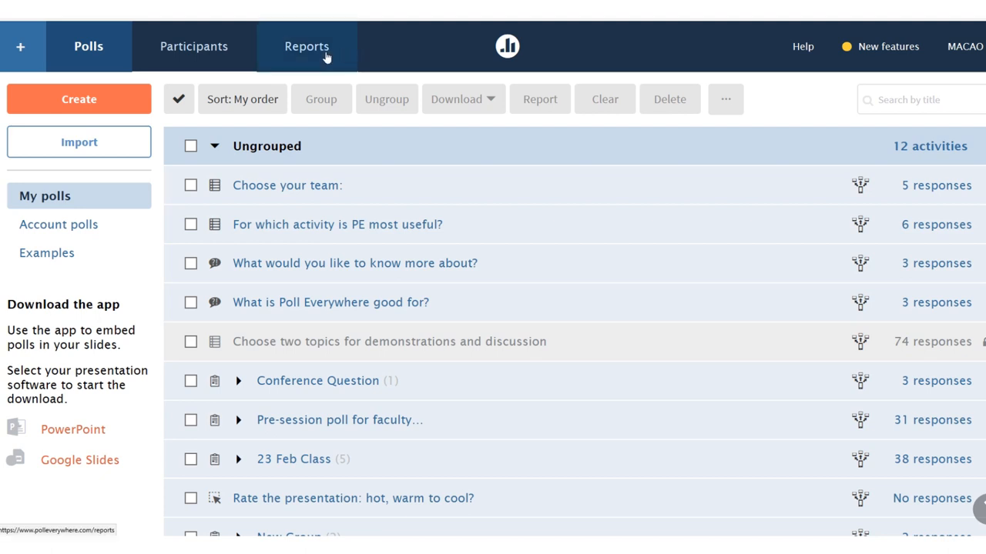
mouse_move(372, 62)
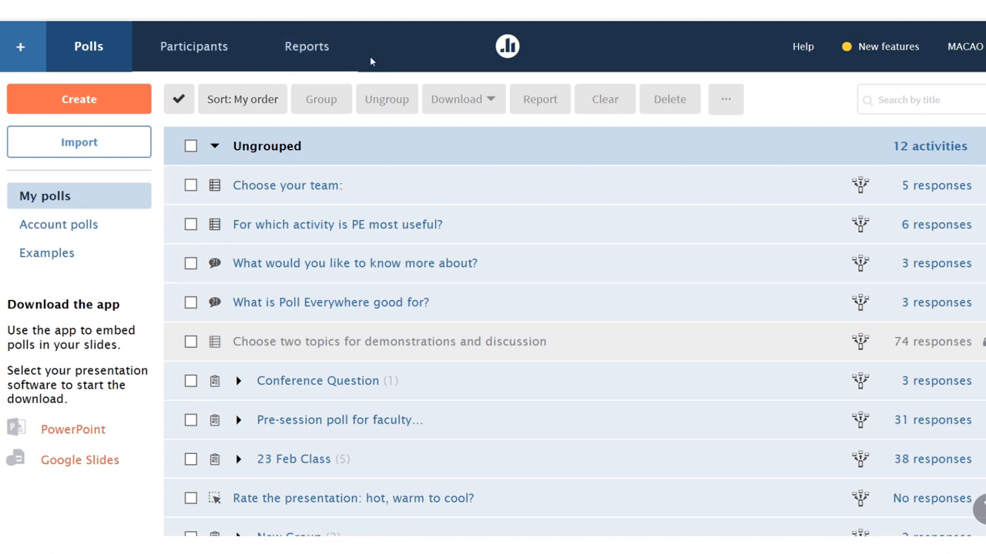
mouse_move(353, 63)
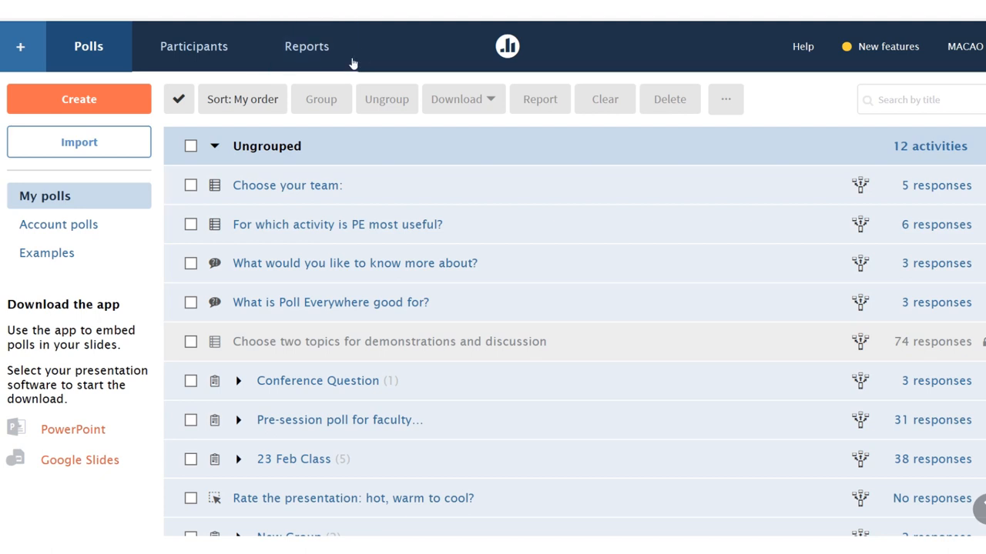
mouse_move(88, 46)
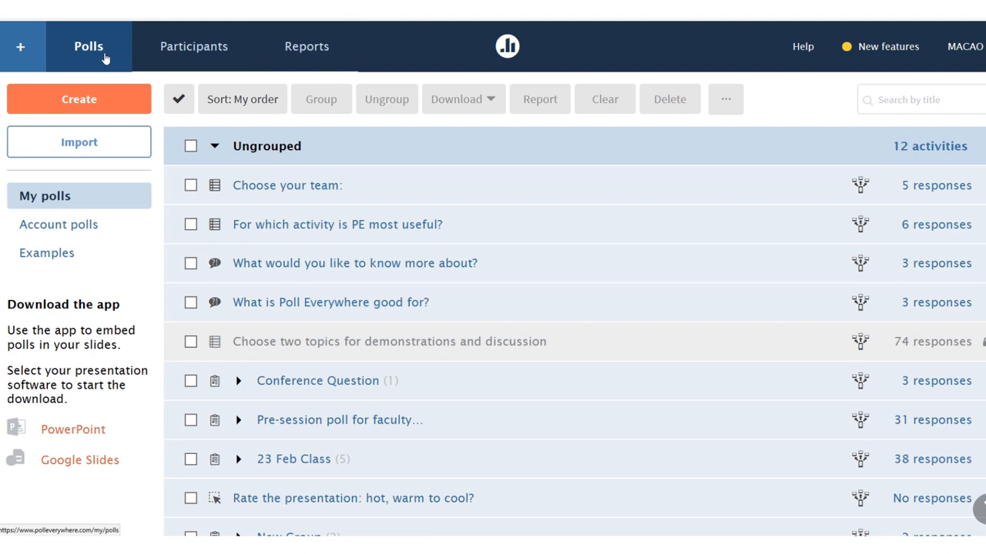
- Start a new activity, defaulting to a Multiple choice poll with two blank answers
click(88, 46)
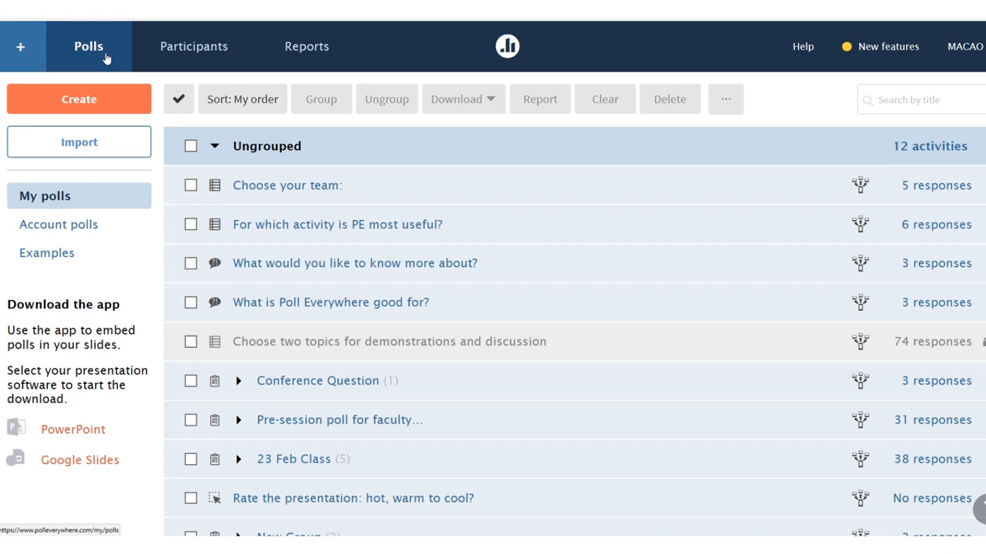
mouse_move(108, 98)
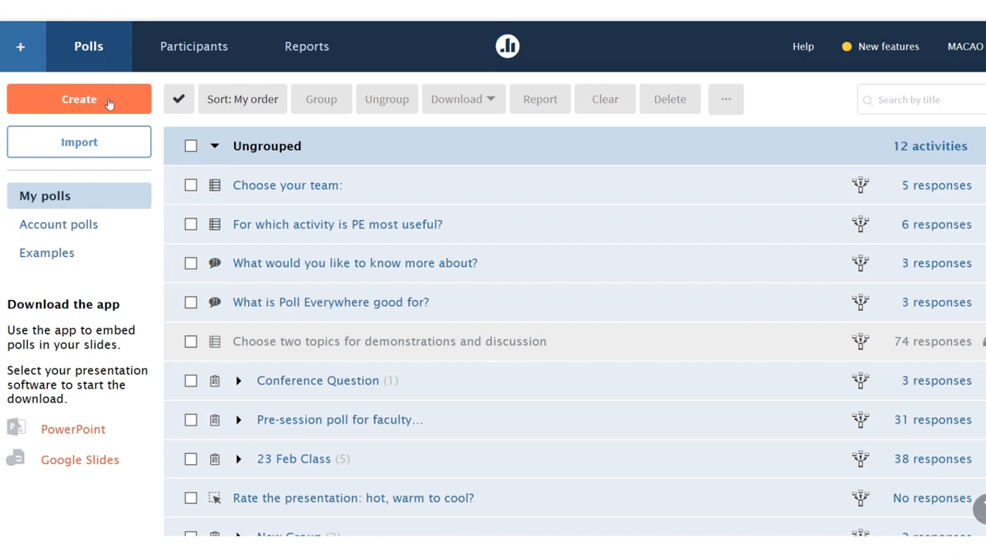
click(78, 98)
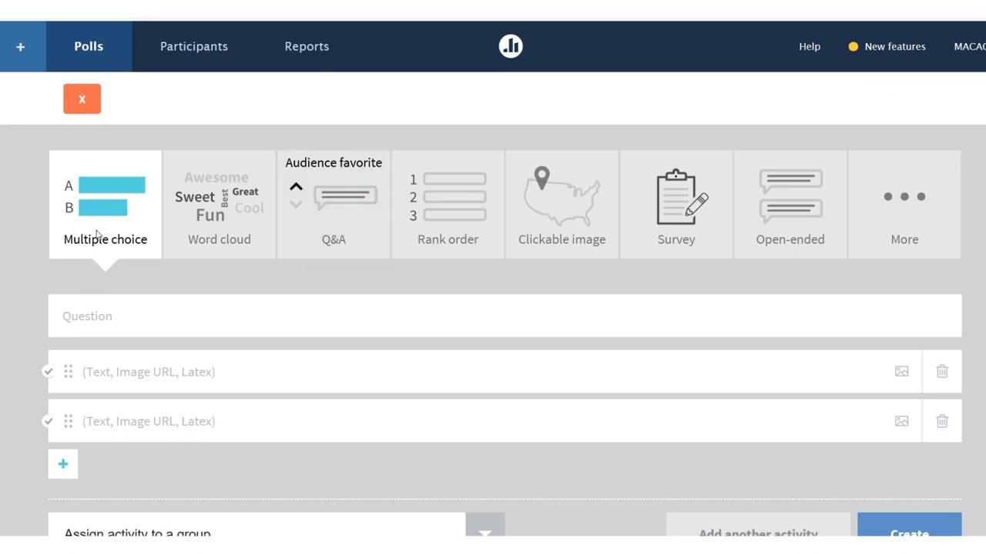
mouse_move(561, 204)
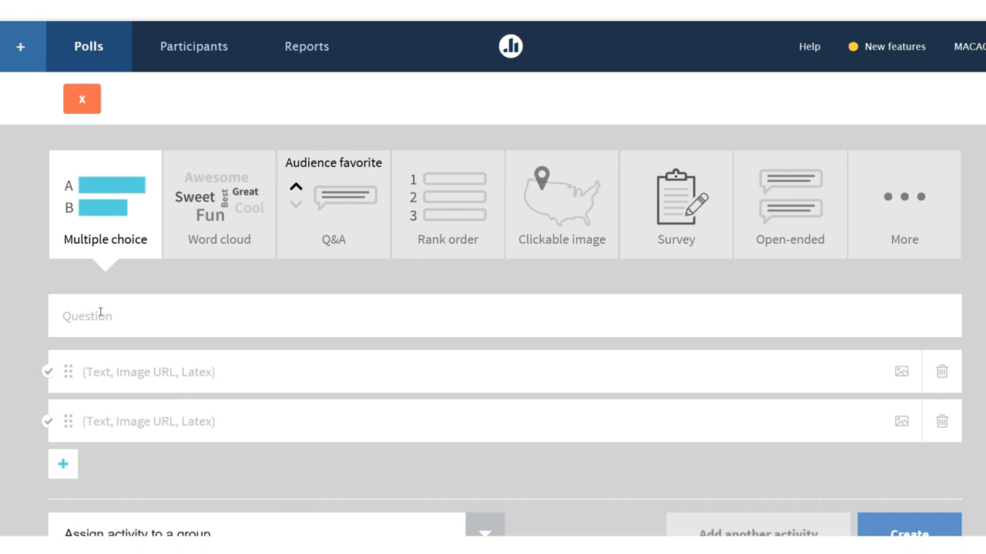
- Enter the question 'The majority of cars will be electric within...' and answers 5 years and 10 years
text(The majority of cars will be electric within...)
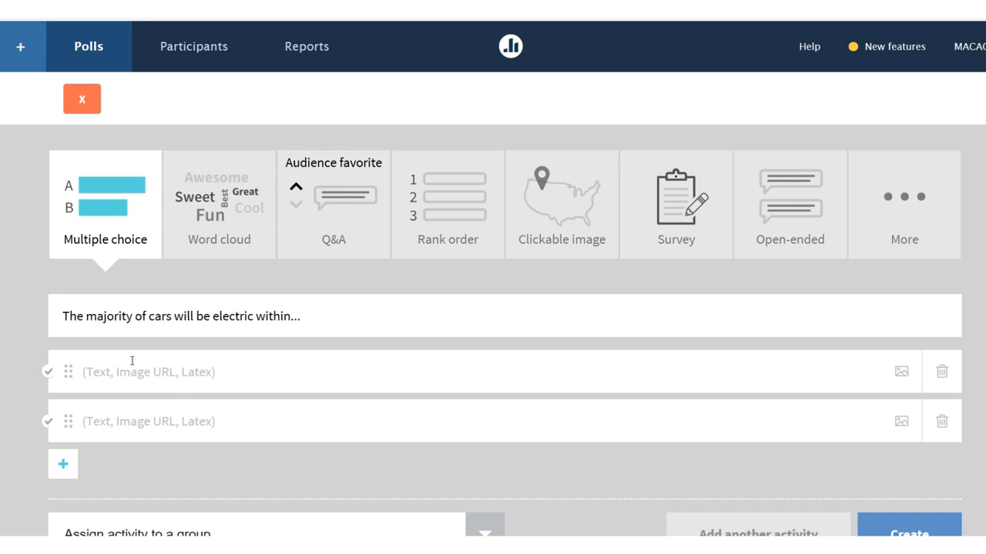
text(5 y)
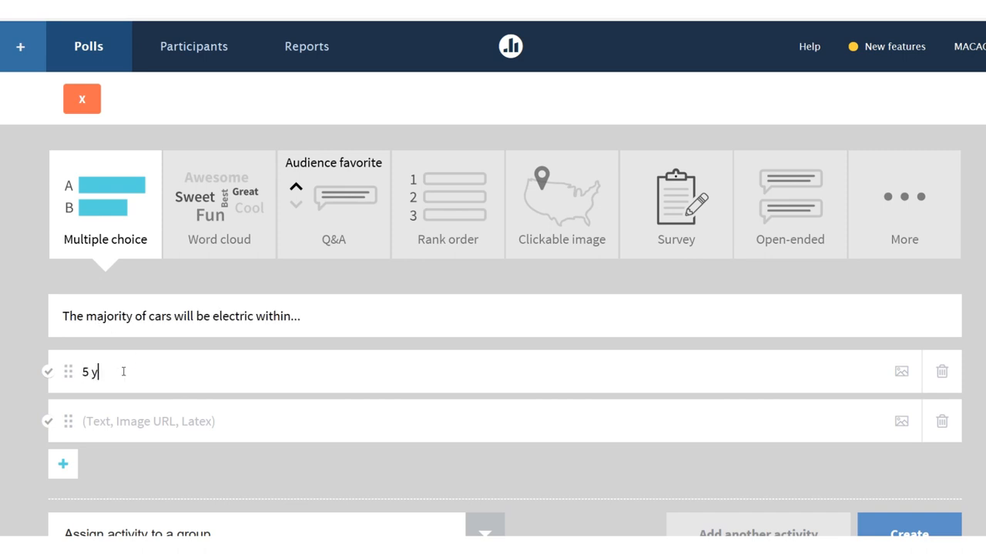
text(ears)
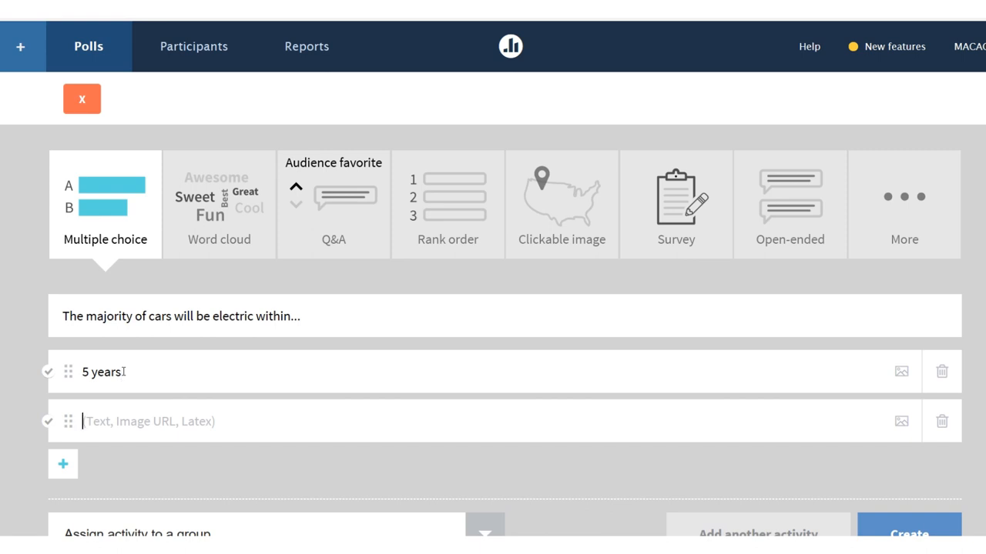
text(10 yer)
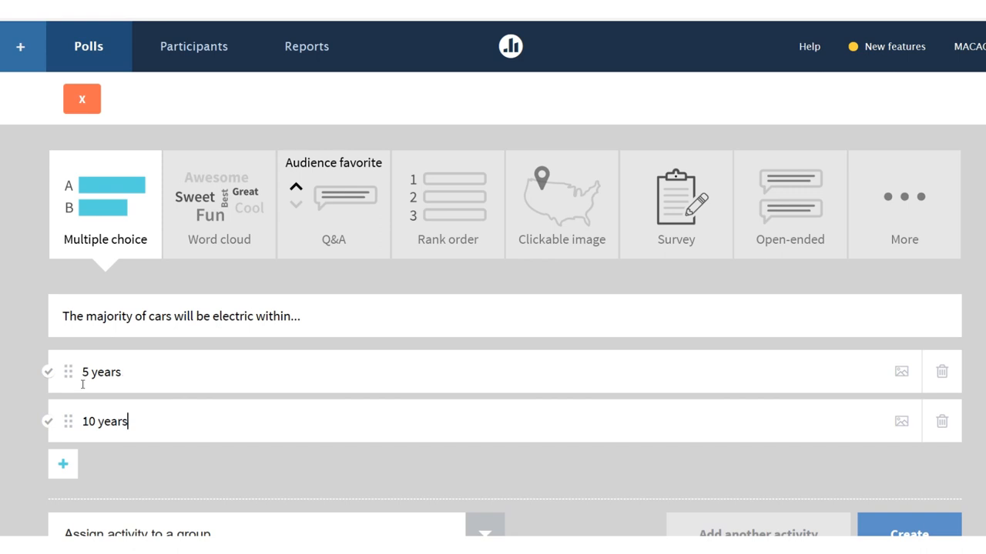
- Add further answer rows for someday and never
click(63, 463)
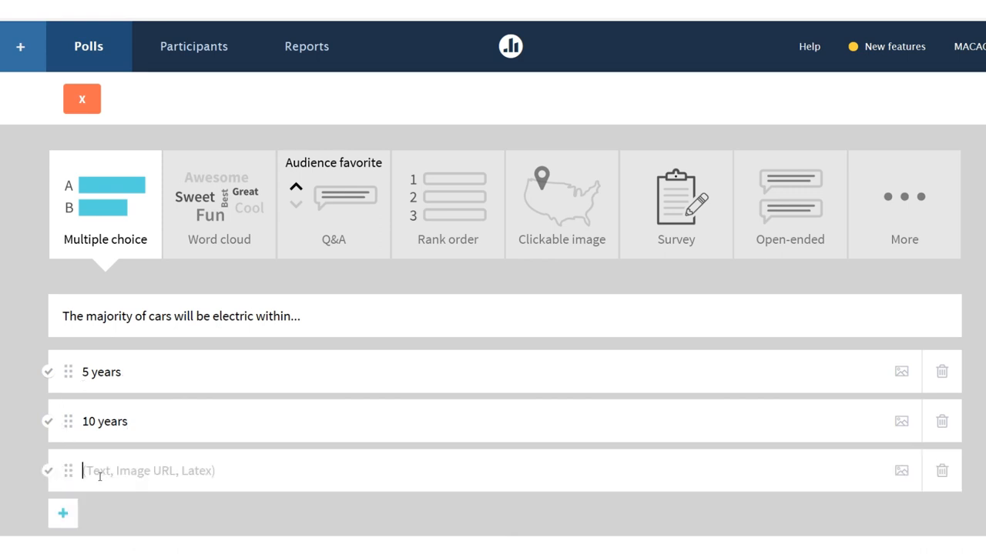
text(someday)
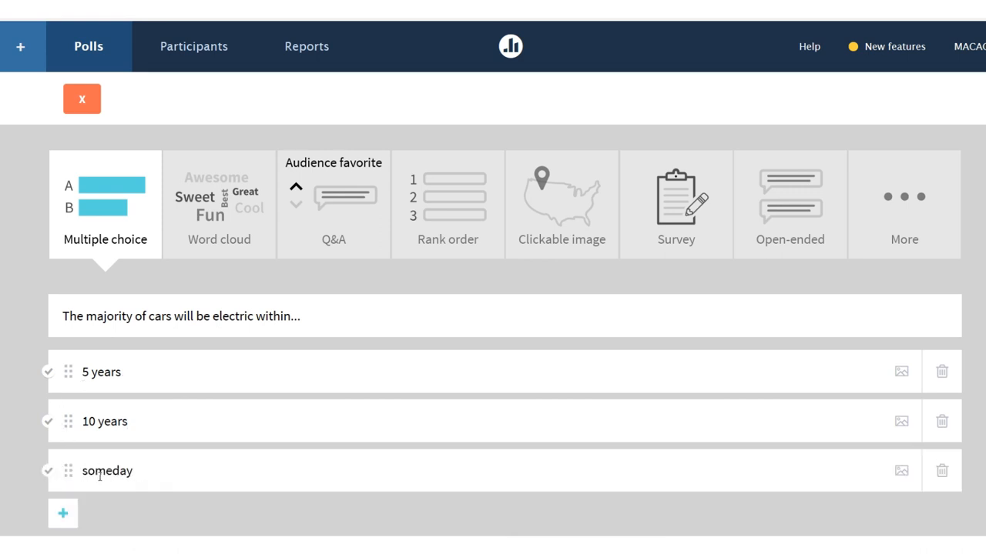
text(ne)
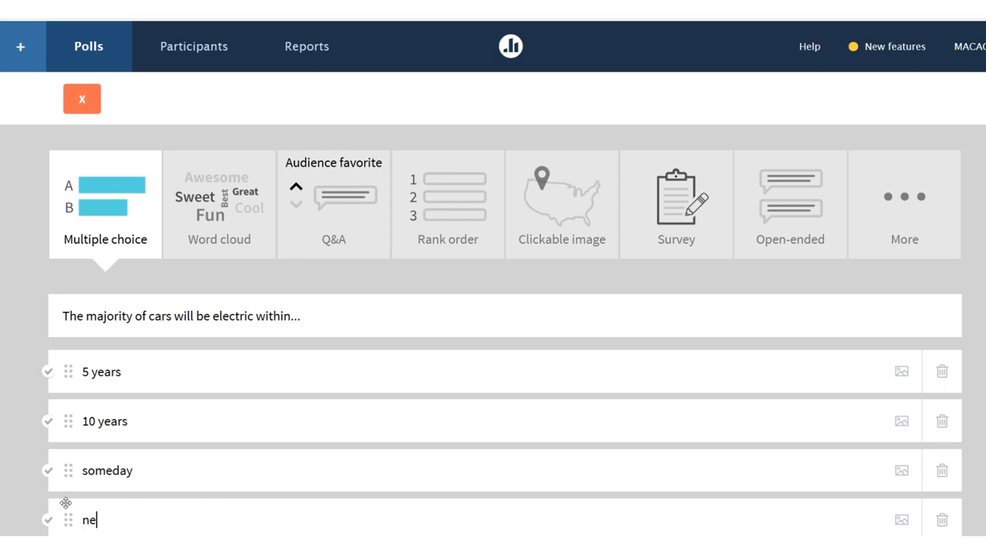
text(ver)
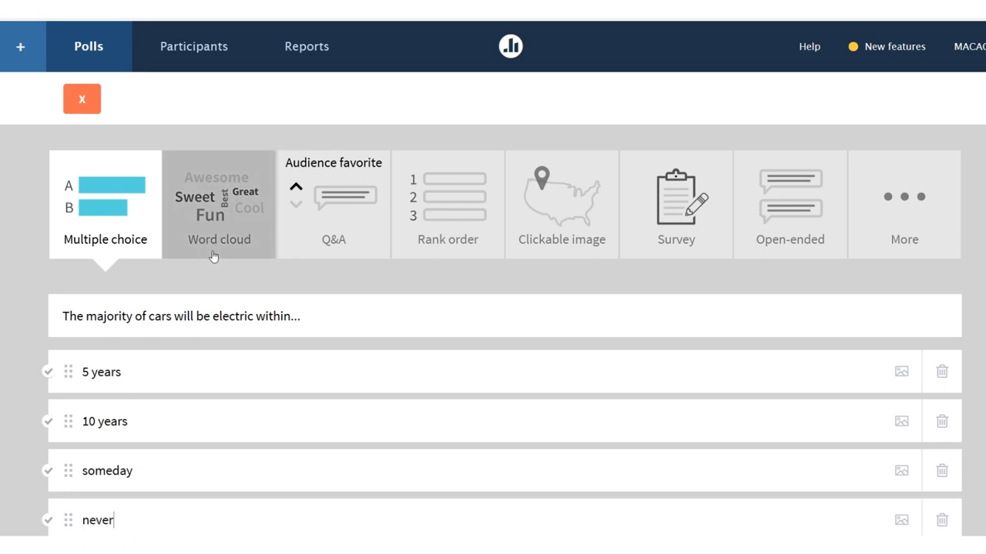
- Submit the finished four-answer poll so its configure page opens
scroll(down, 3)
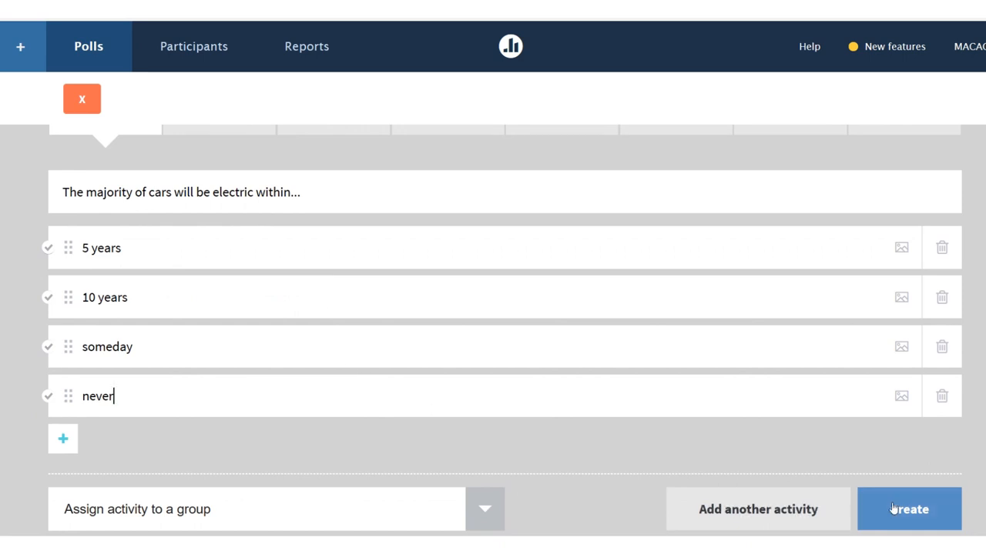
click(909, 508)
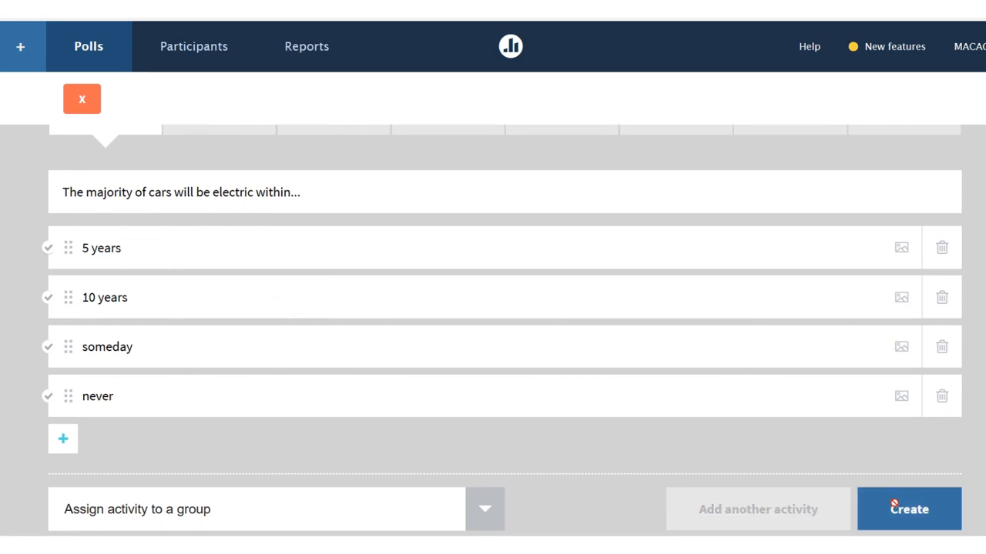
click(909, 508)
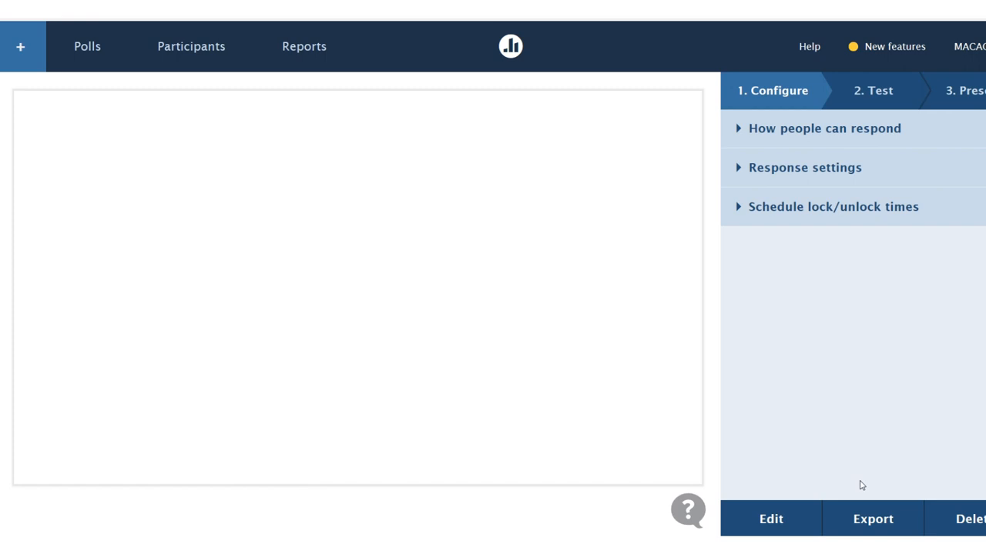